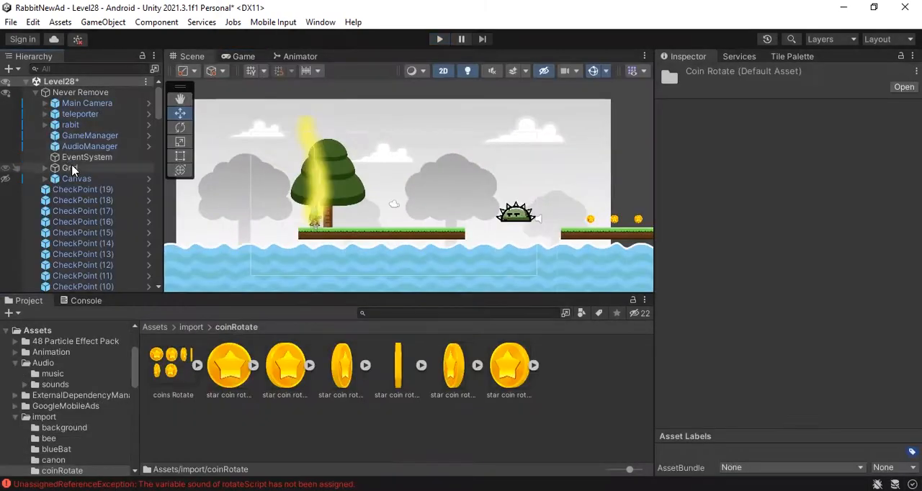
Add the star coin sprite to the scene at Scale X/Y 0.04 and move it onto the grass platform.
click(71, 124)
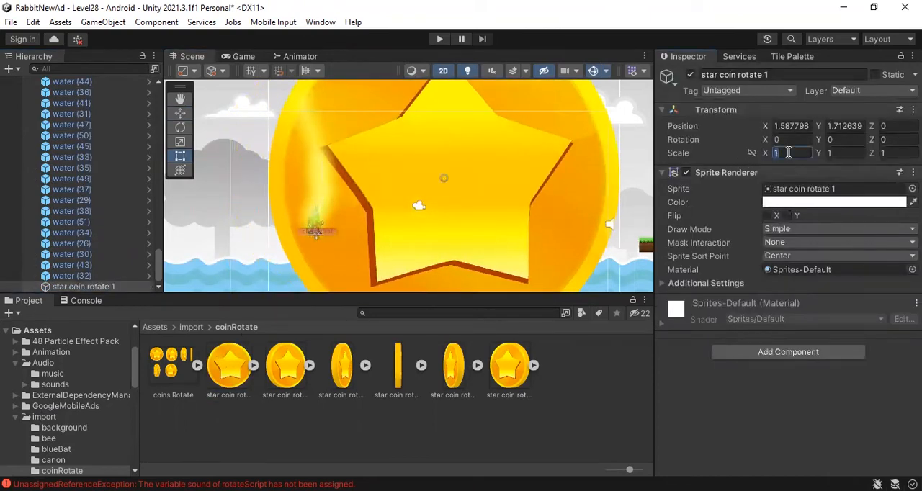
text(0.0)
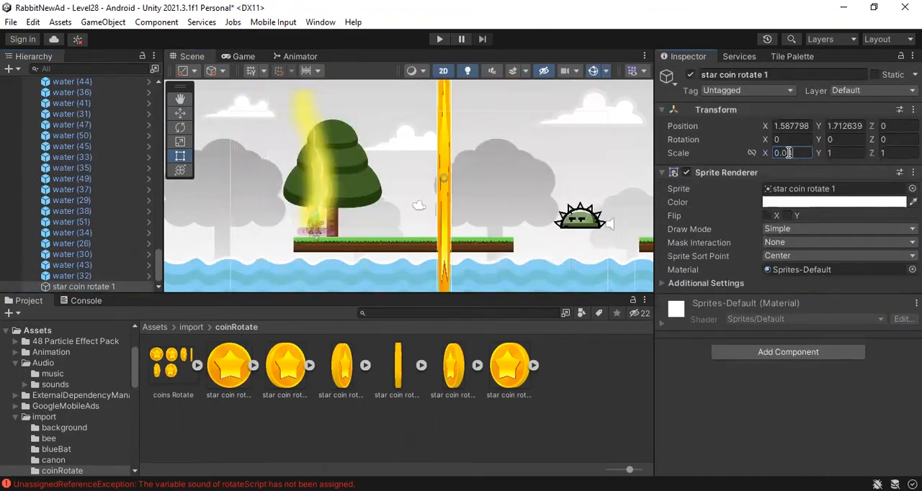
click(833, 152)
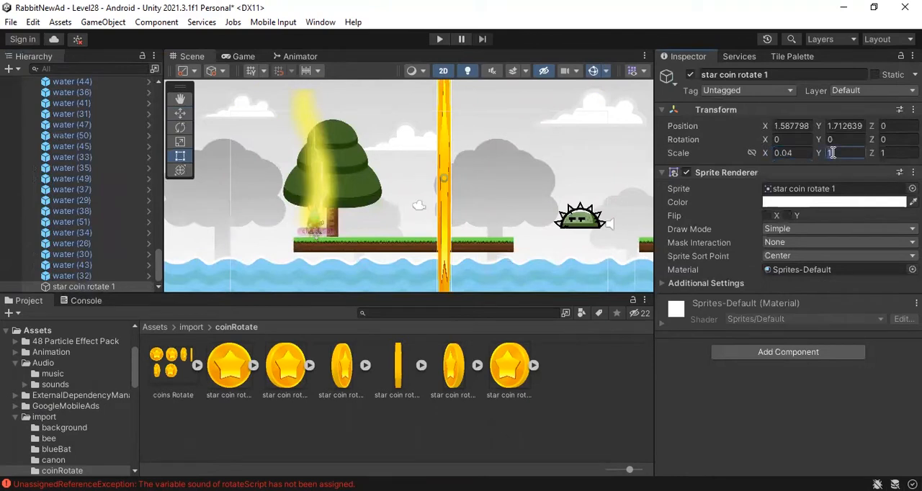
text(0.04)
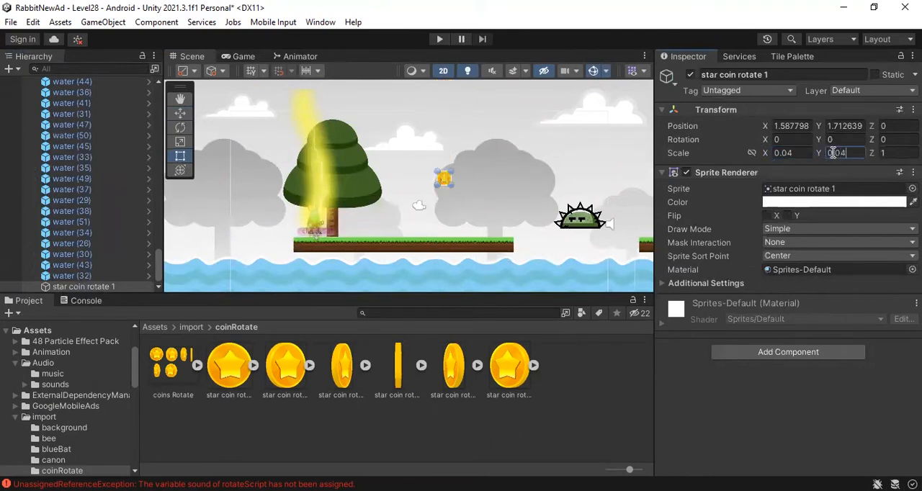
text(0.04)
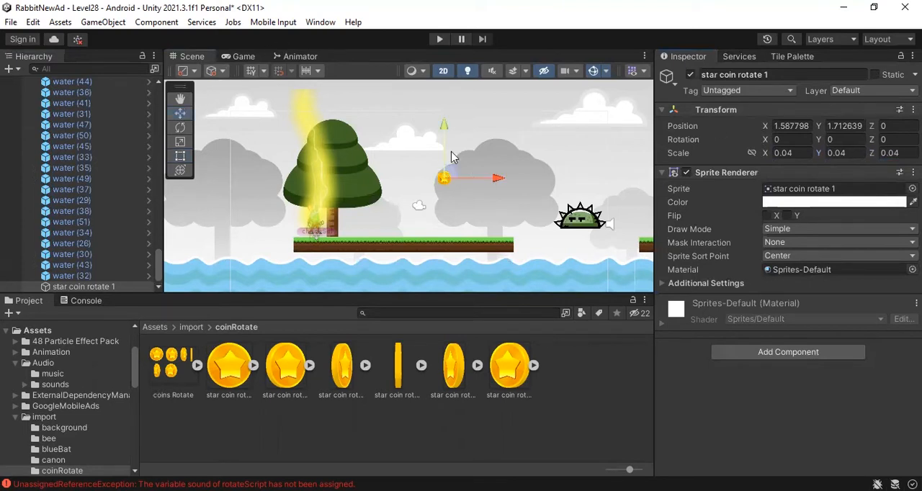
drag(444, 179, 397, 224)
text(coins)
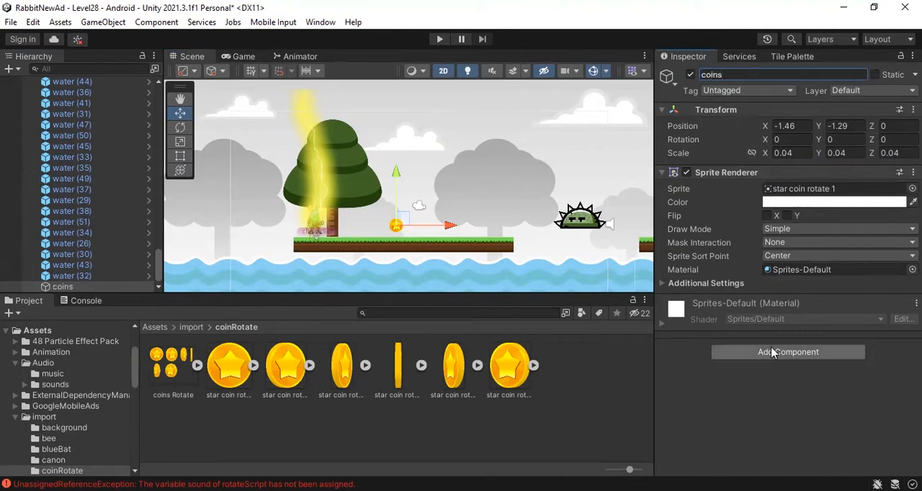
Add a Box Collider 2D to the coins object with Is Trigger enabled.
click(788, 351)
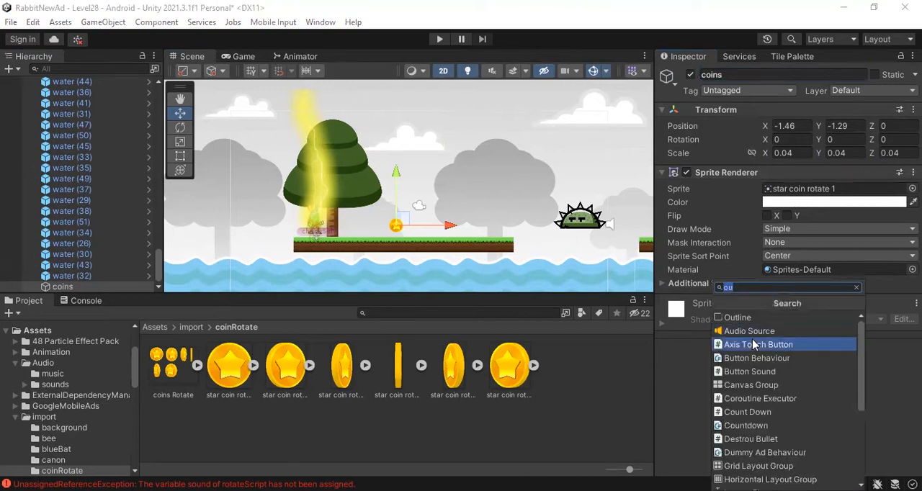
mouse_move(755, 323)
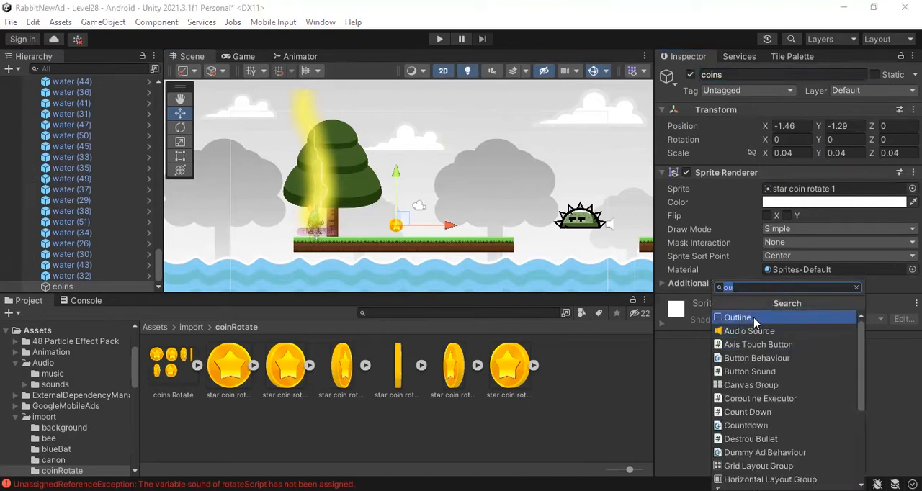
text(bo)
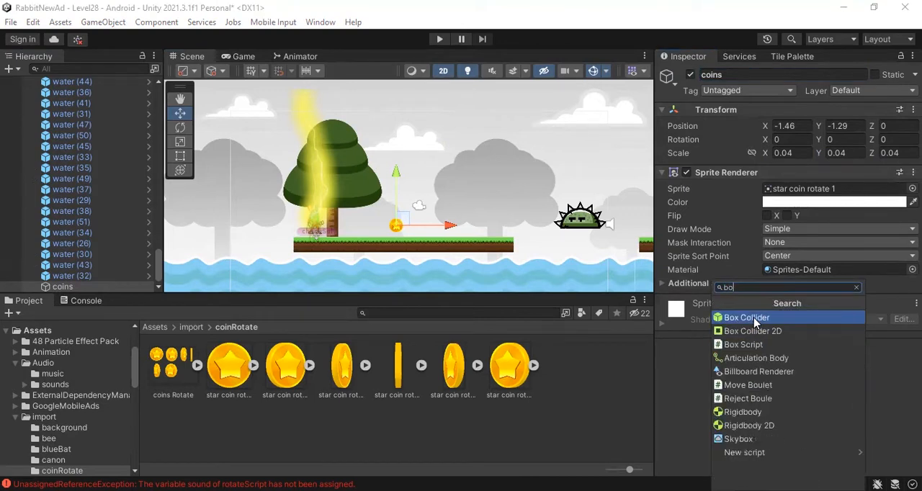
click(751, 330)
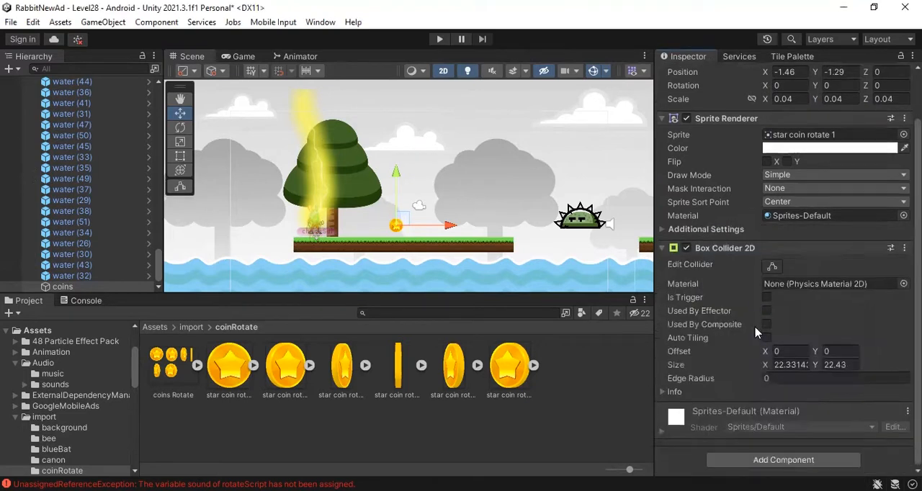
click(766, 297)
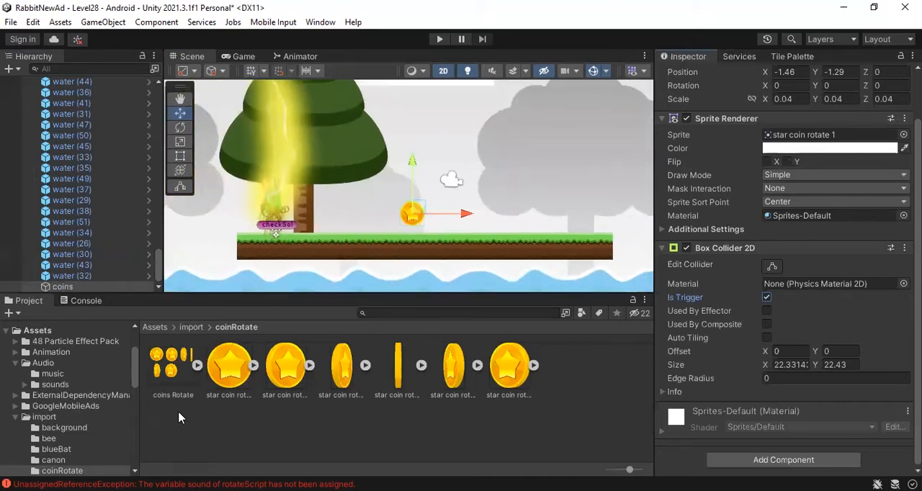
Create a new C# script named pickCoins in the coinRotate assets folder.
right_click(61, 470)
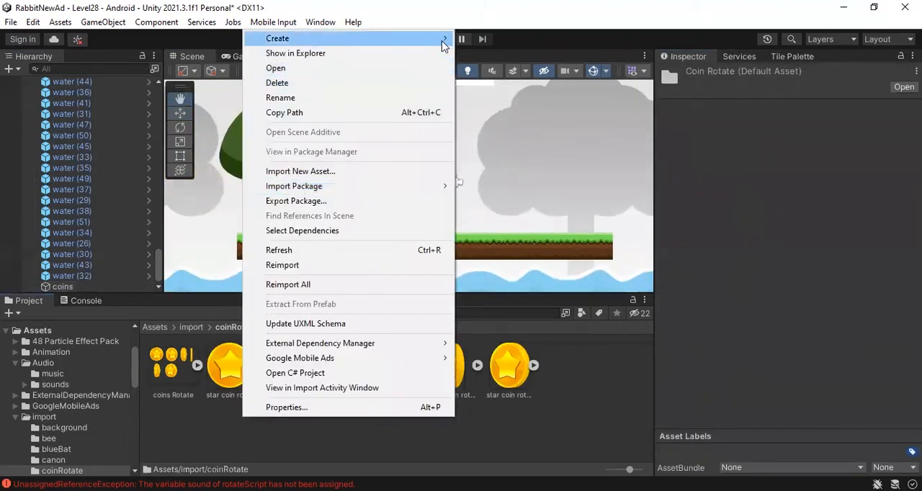
click(276, 37)
text(pickCoins)
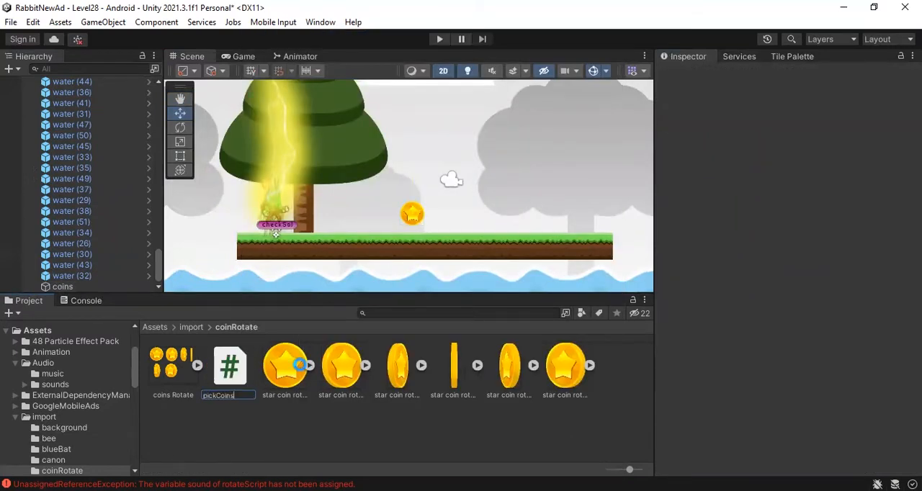
click(229, 366)
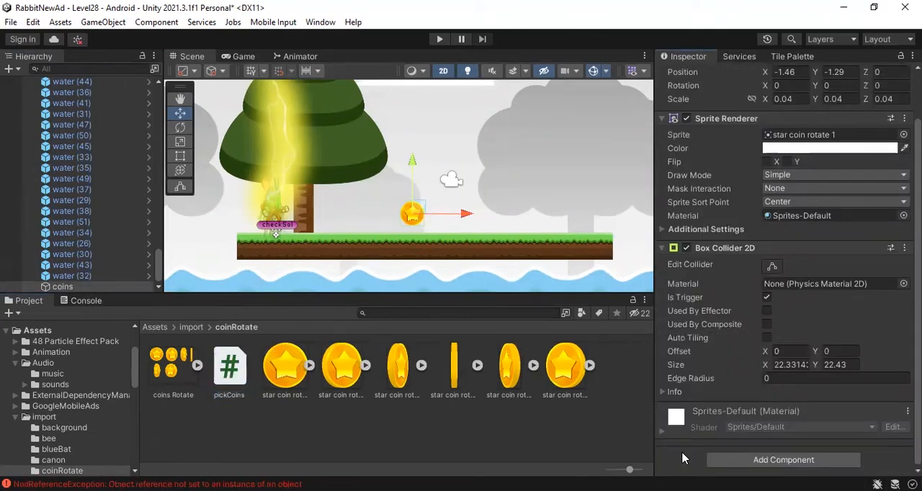
click(229, 367)
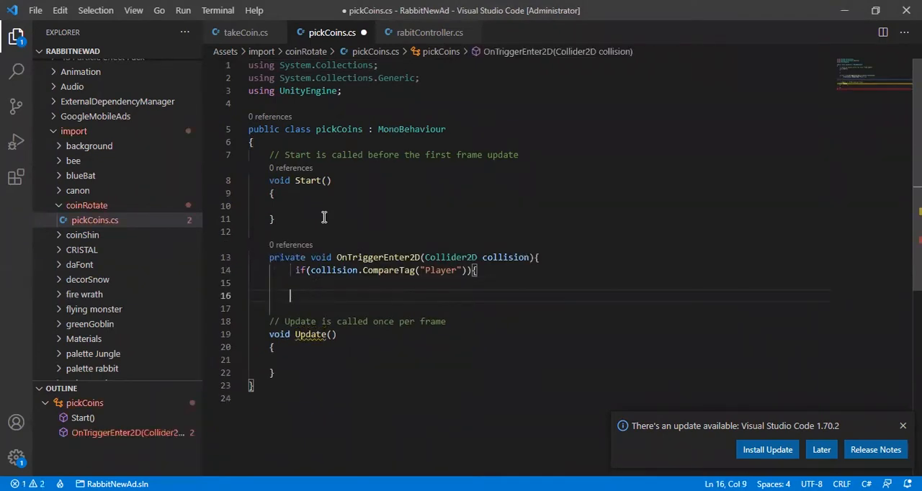
Inside the Player tag check, destroy the coin's gameObject.
text(})
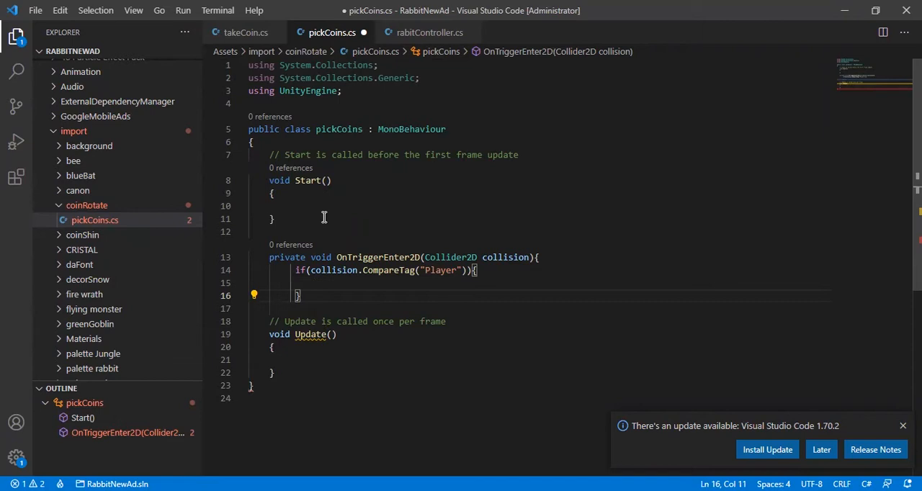
key(Enter)
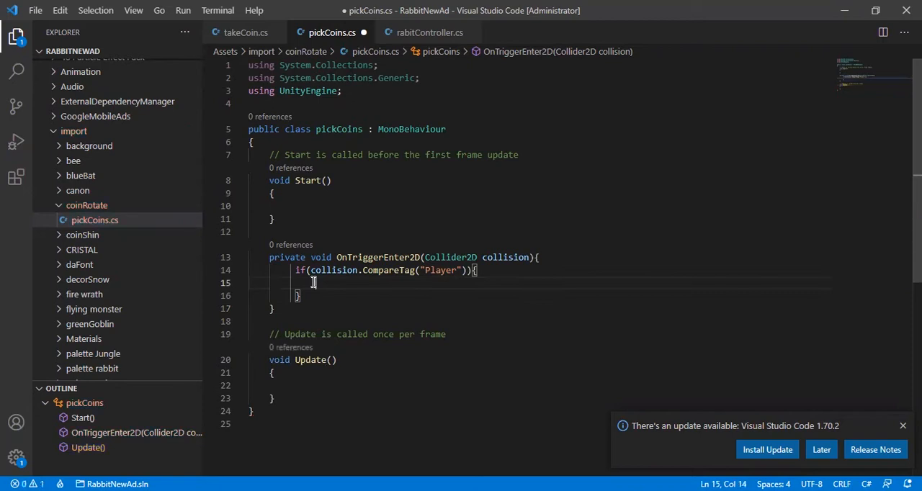
text(Destroy(G)
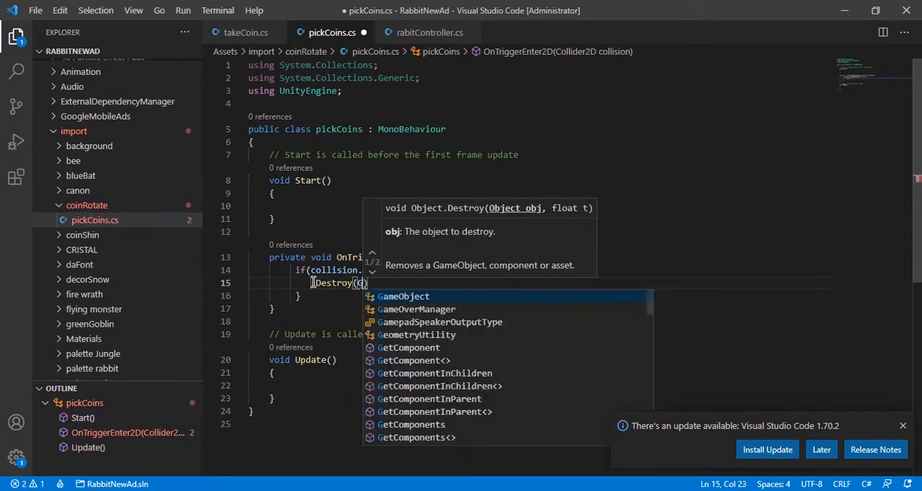
text(GameObject)
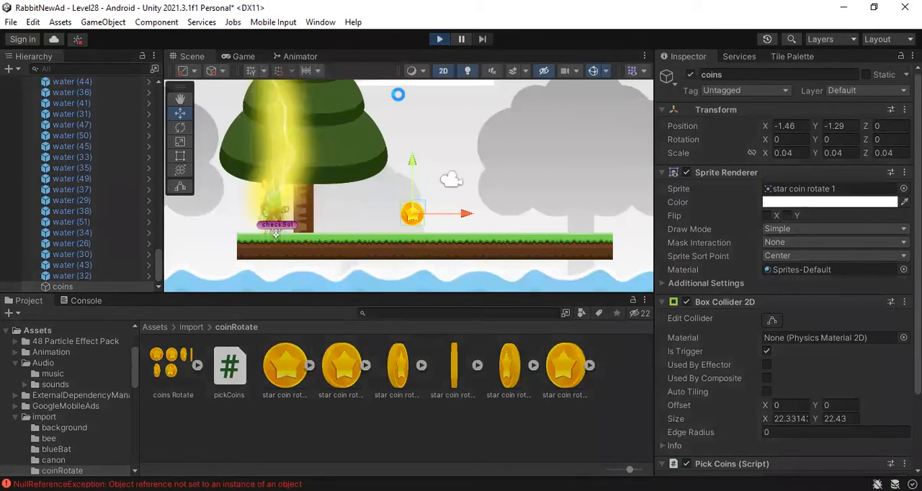
Select Main Camera in the Hierarchy to show its Camera component.
click(242, 57)
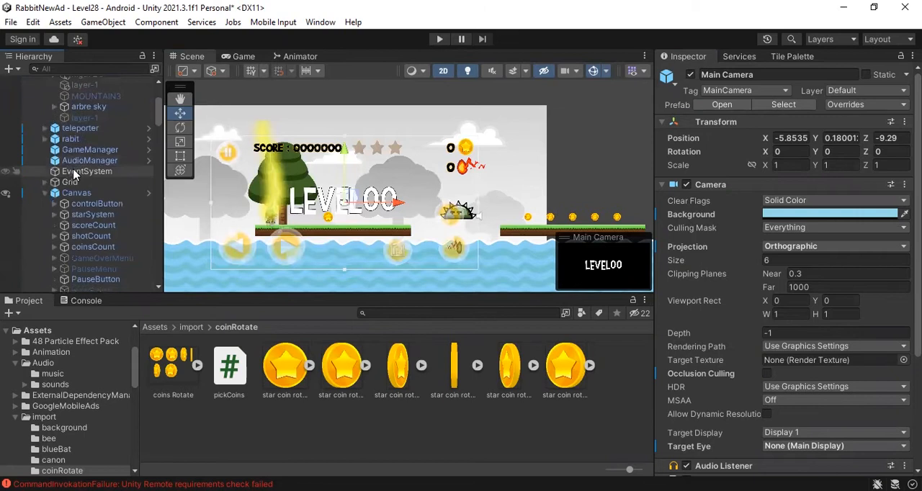
Create an empty toCoins object under Main Camera and place it on the score coin icon.
click(76, 193)
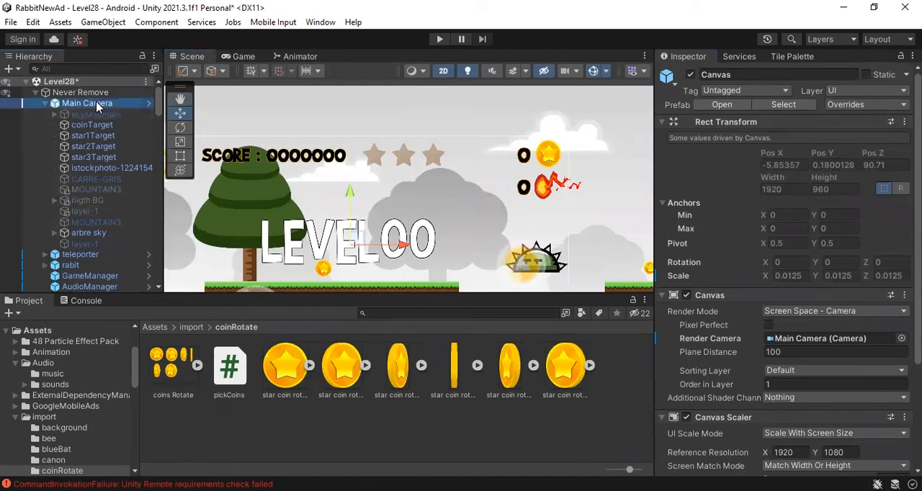
right_click(86, 104)
text(toCoins)
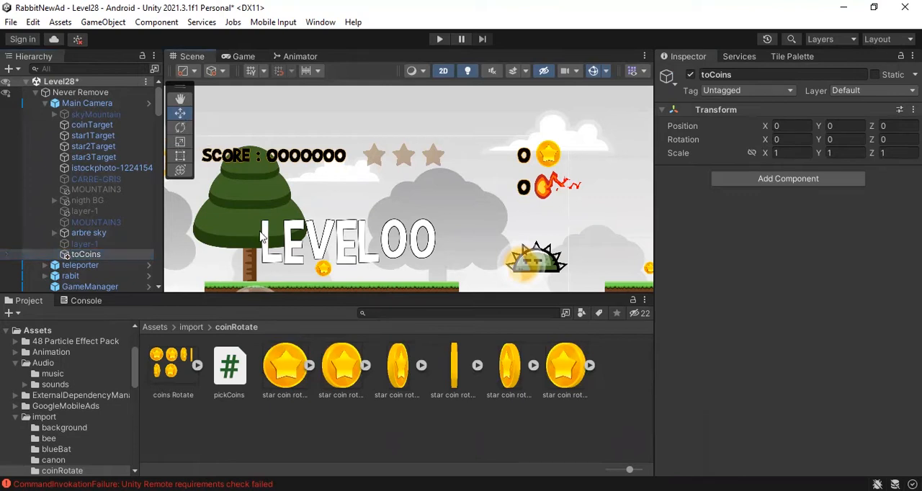
mouse_move(179, 112)
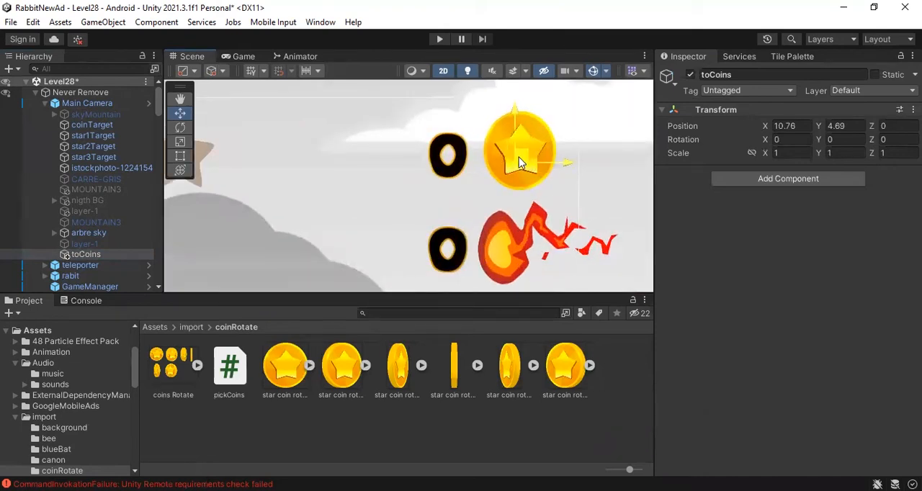
drag(521, 162, 526, 141)
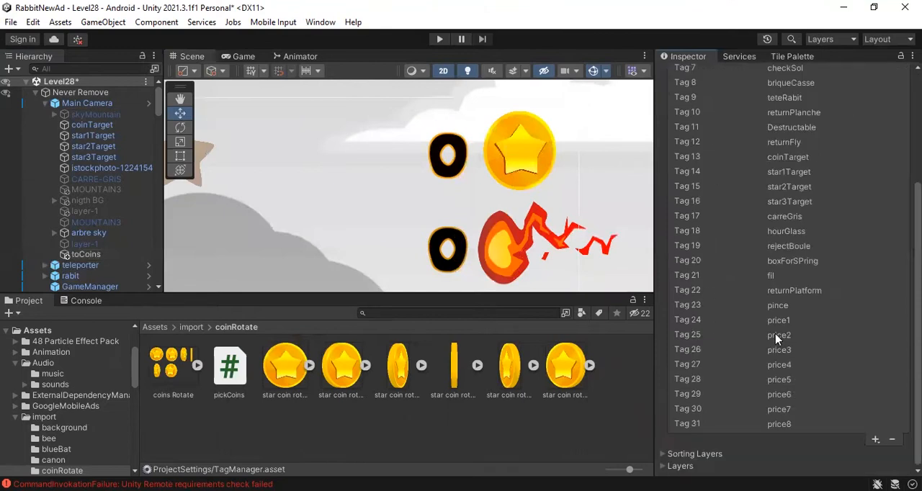
mouse_move(838, 441)
text(toCoin)
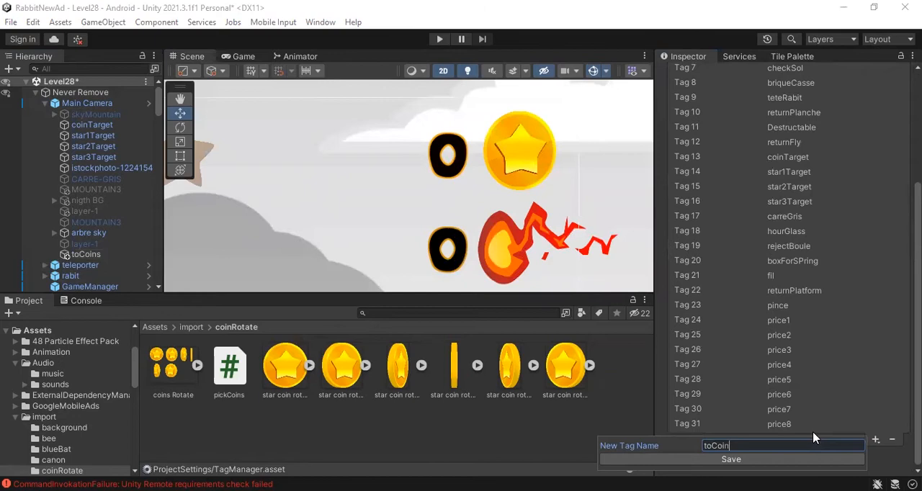
Save a new toCoins tag and assign it to the toCoins object.
click(730, 458)
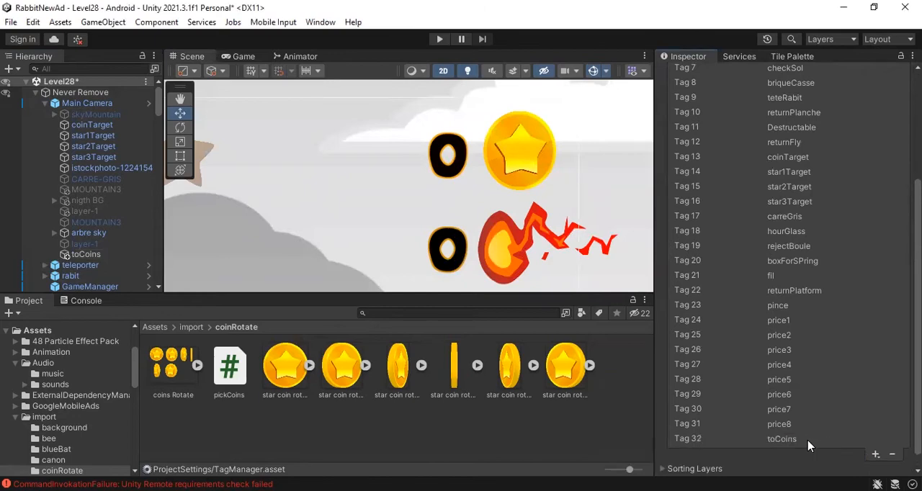
click(86, 253)
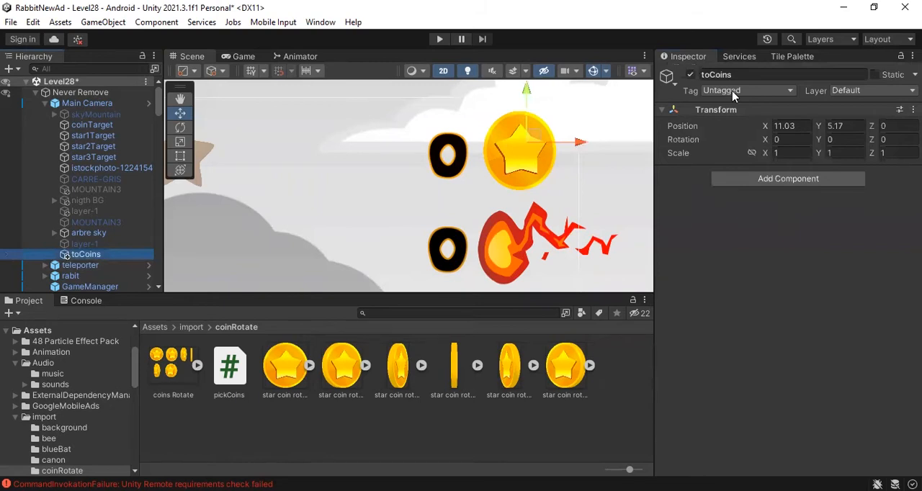
click(746, 90)
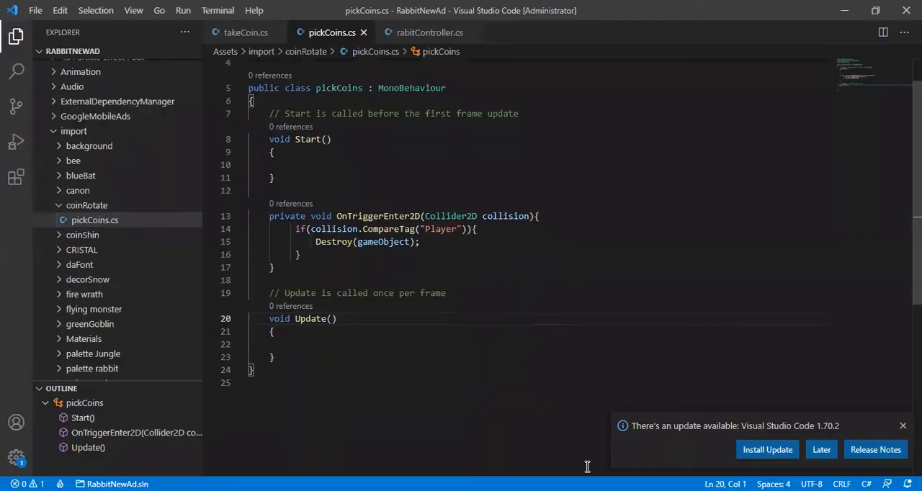
Find the toCoins target in Start and disable the coin's Collider2D on player contact.
text(target = GameObject.FindGameObjectWithTag("toCoins");)
text(bool moveCoin;)
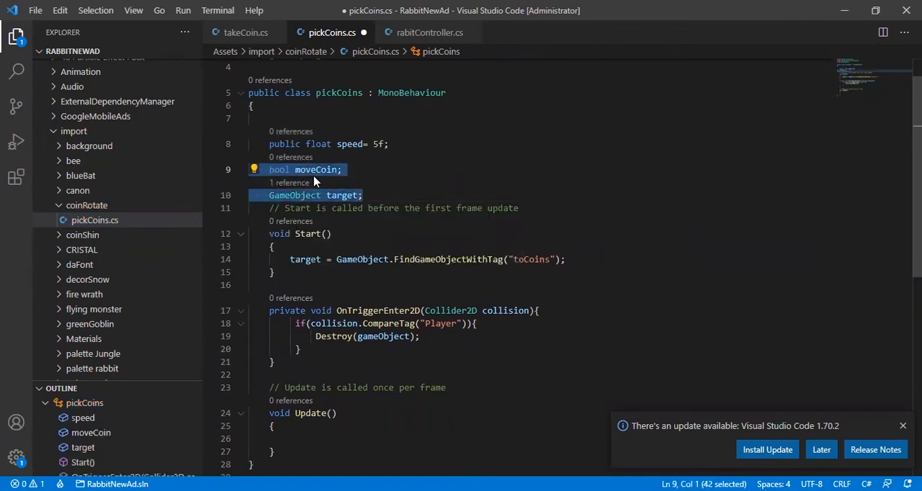
click(314, 170)
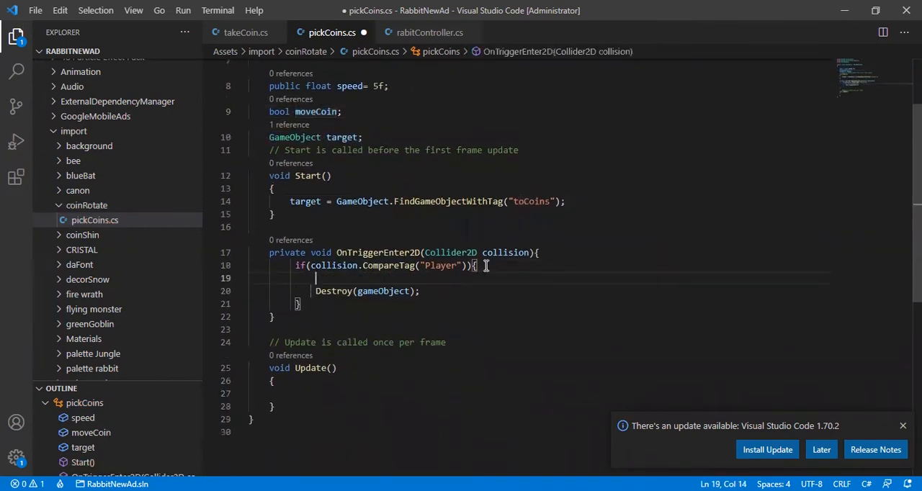
text(gameObject.GetComponent<Collider2D>().enabled=false;)
text(moveCoin=true;)
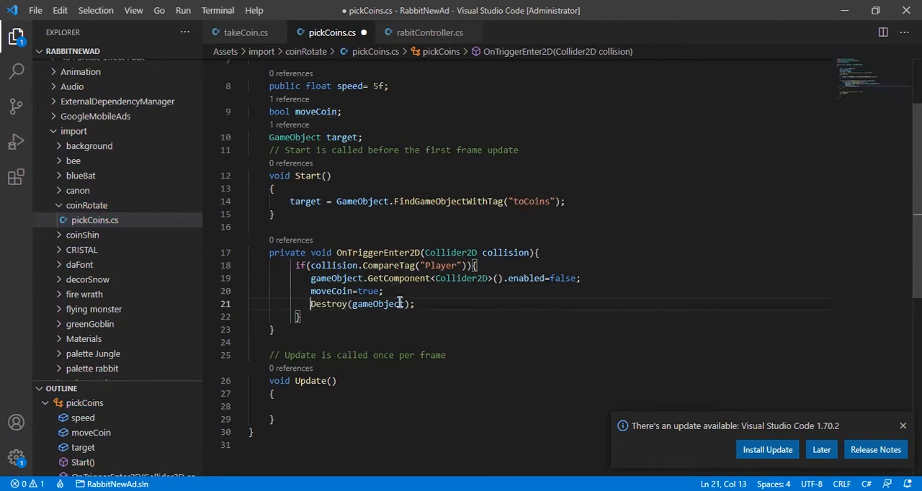
text(,)
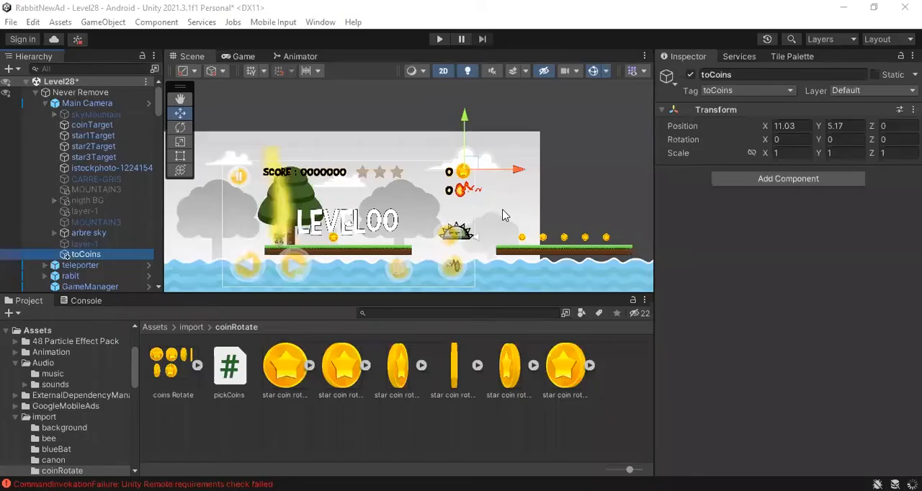
click(438, 39)
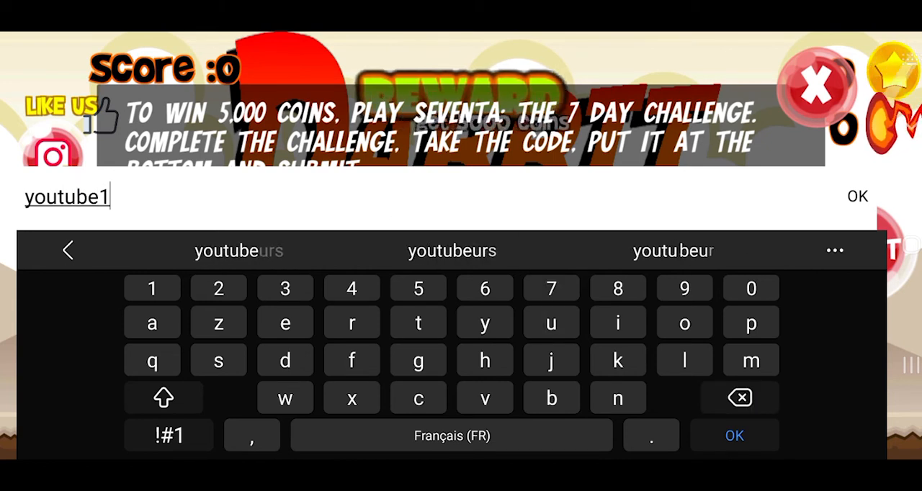
Complete the reward code field so it reads youtube1000.
text(000)
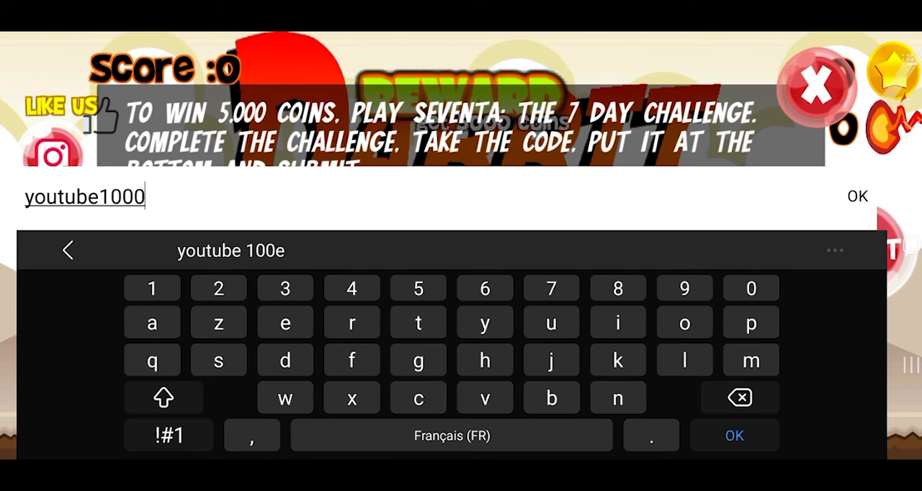